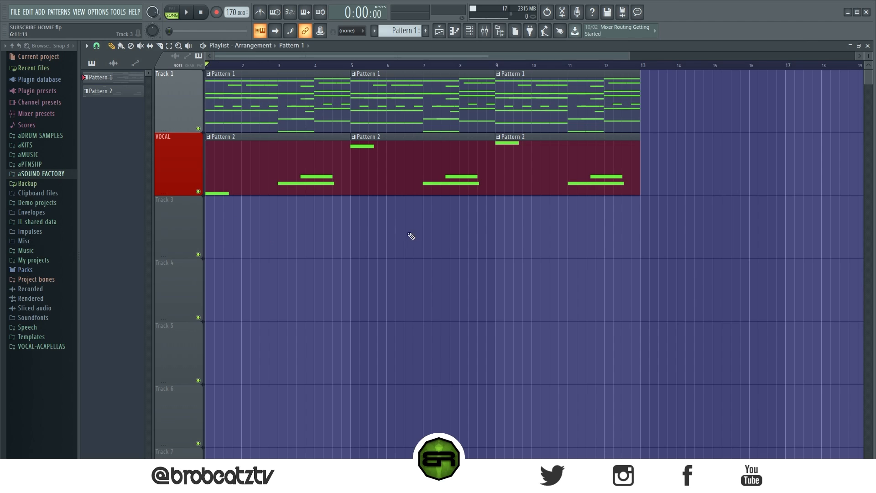
mouse_move(274, 232)
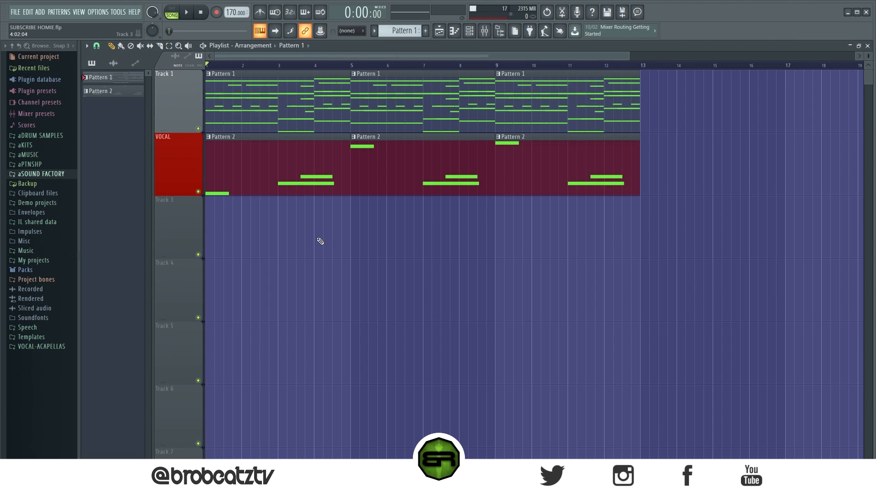
mouse_move(335, 261)
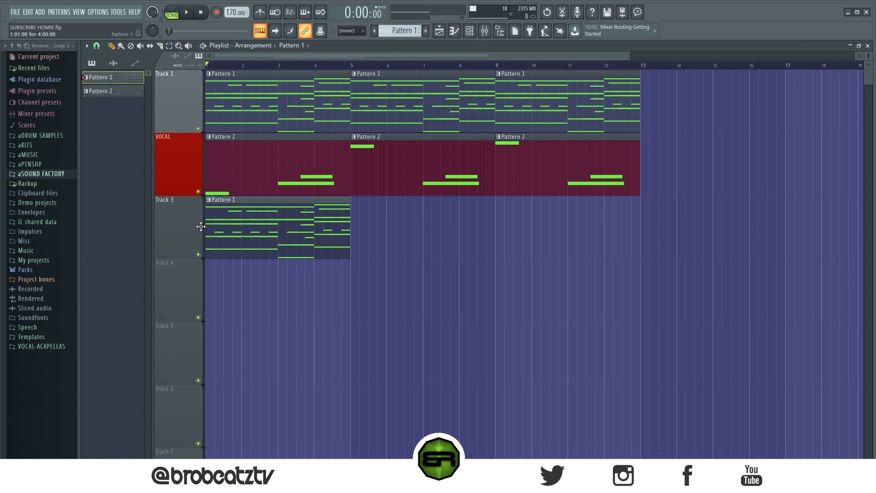
- Record two vocal takes into the playlist so they land as Arcade audio clips
drag(277, 226, 322, 227)
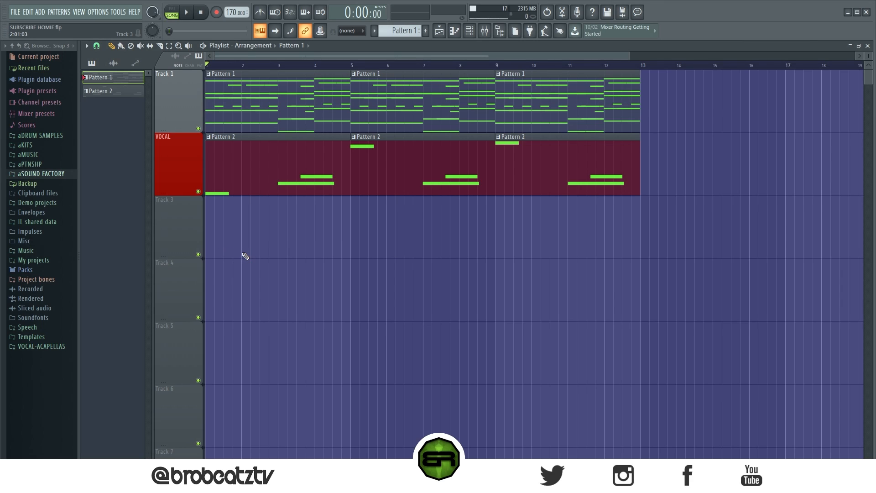
mouse_move(228, 246)
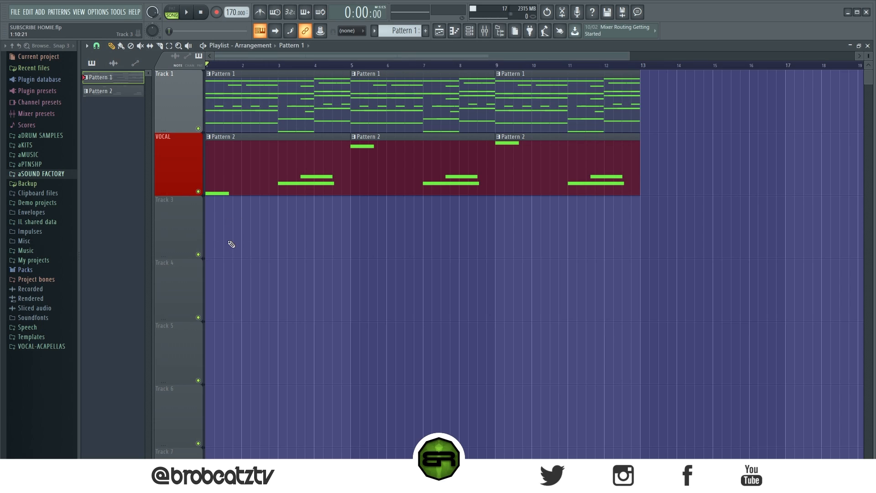
mouse_move(471, 32)
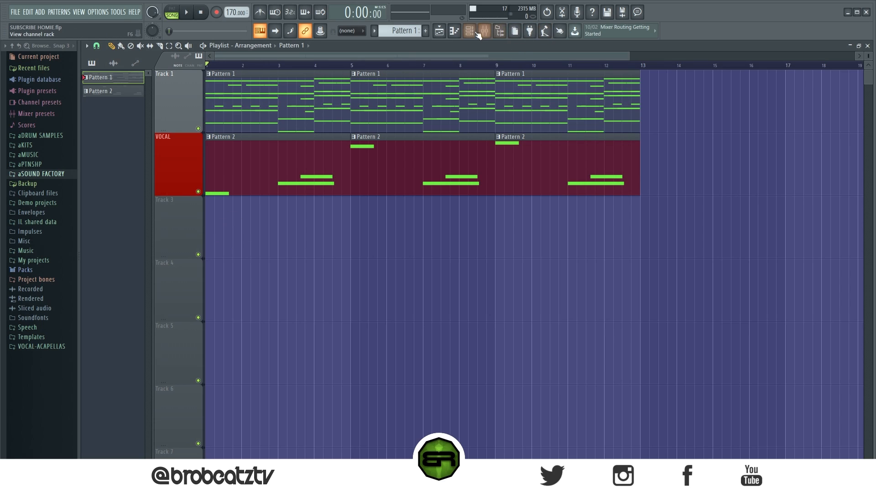
click(469, 31)
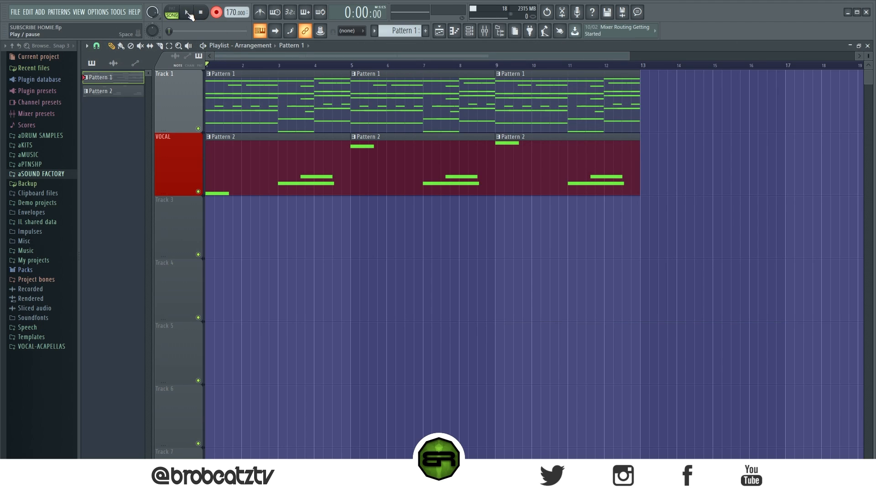
click(182, 10)
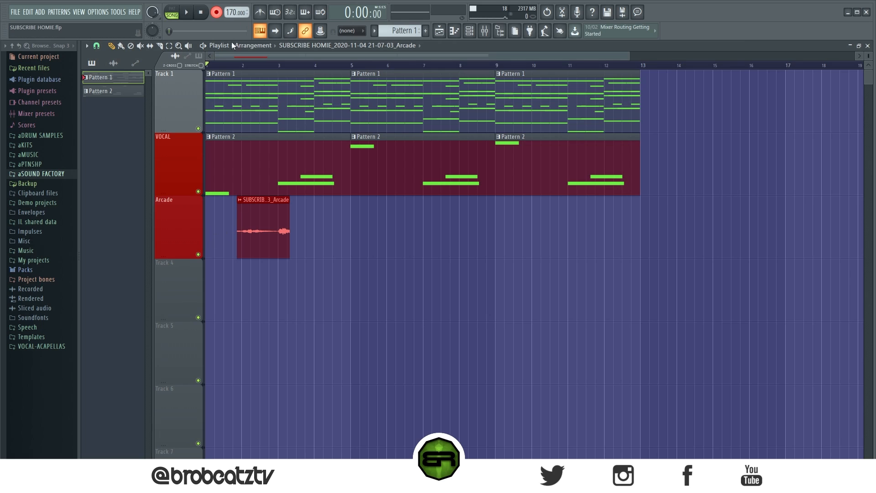
mouse_move(192, 14)
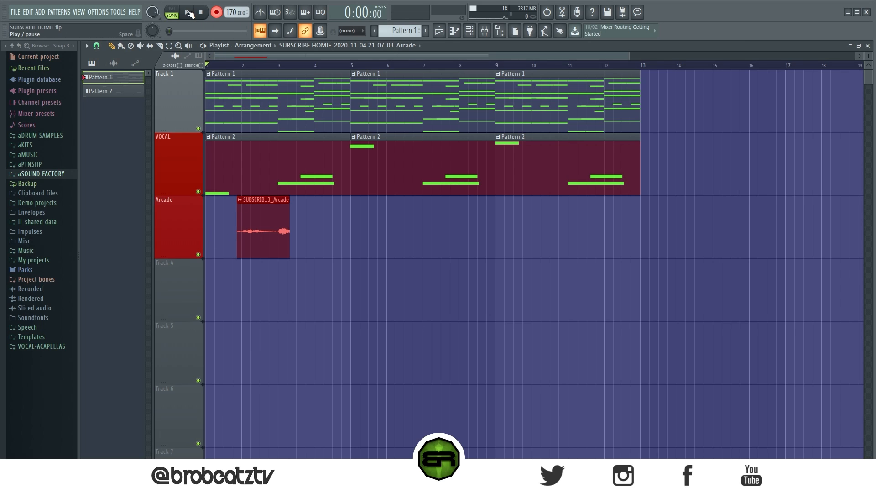
click(173, 14)
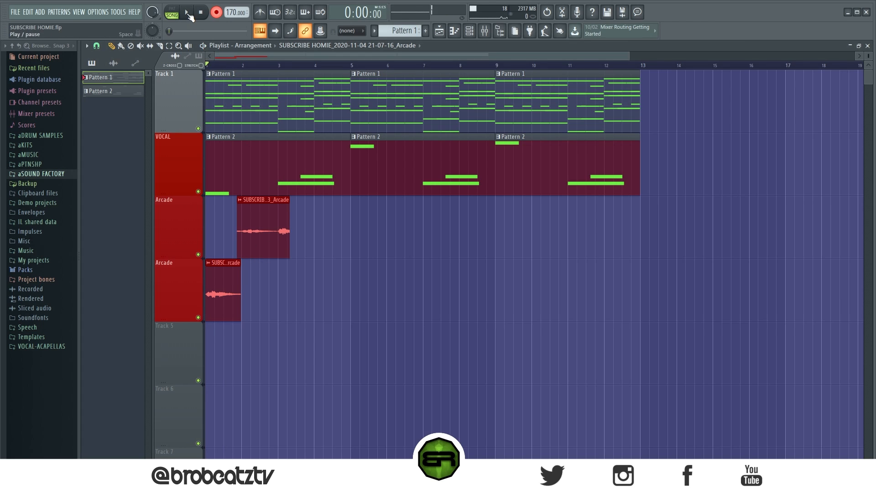
click(190, 14)
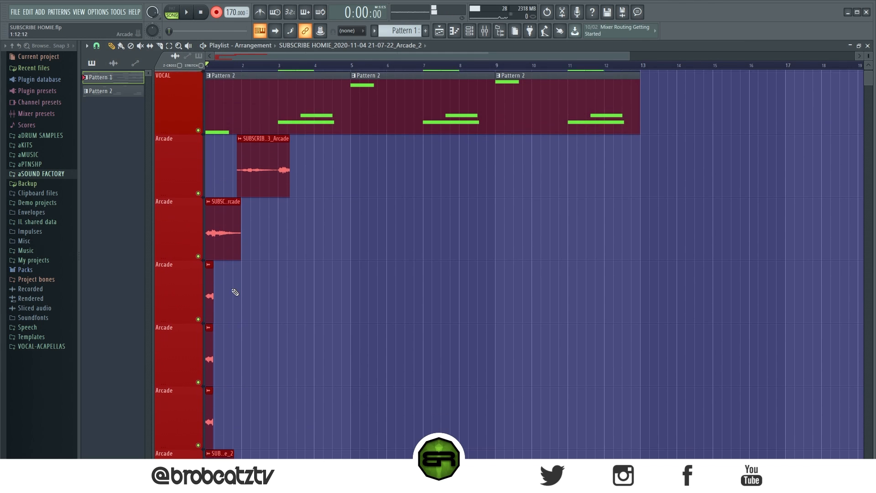
- Scroll the playlist down to the extra Arcade take tracks
scroll(down, 3)
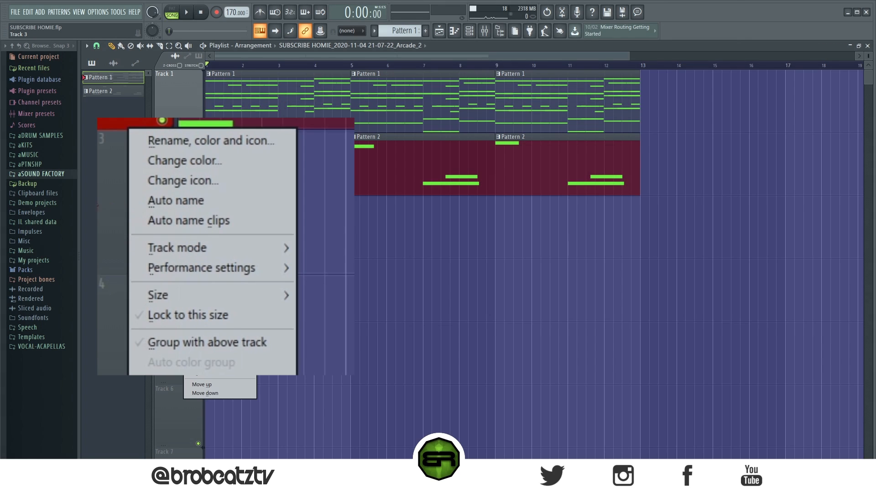
mouse_move(157, 296)
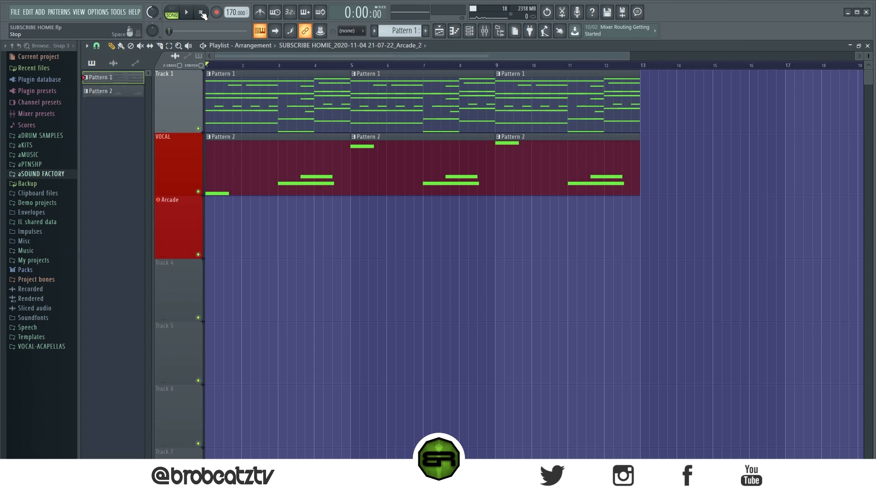
- Check the Arcade insert in the Mixer, then record a full vocal take on the Arcade track
click(484, 31)
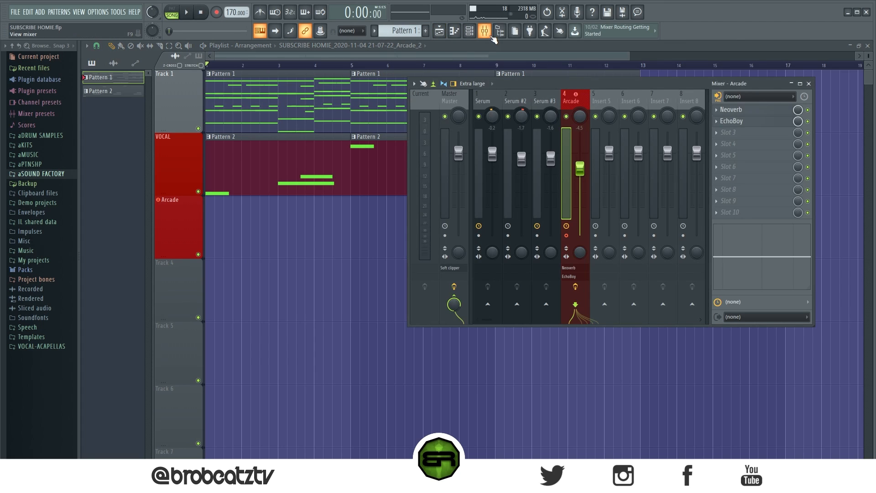
click(482, 31)
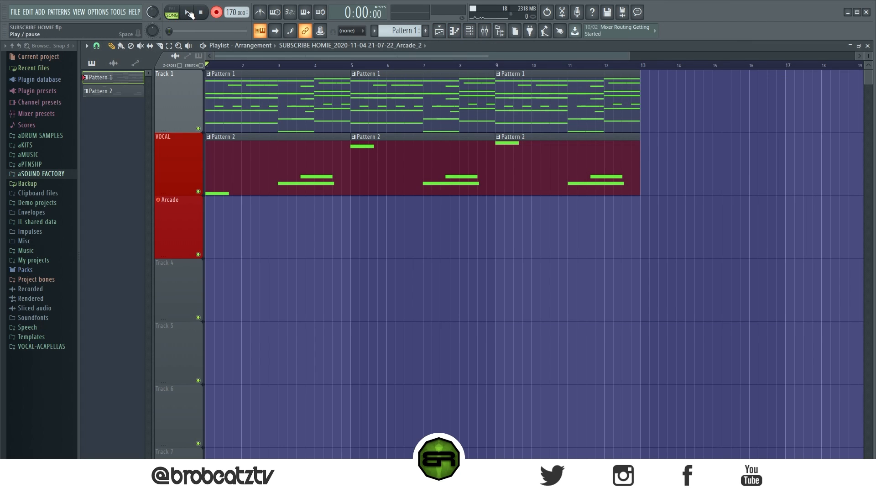
click(187, 11)
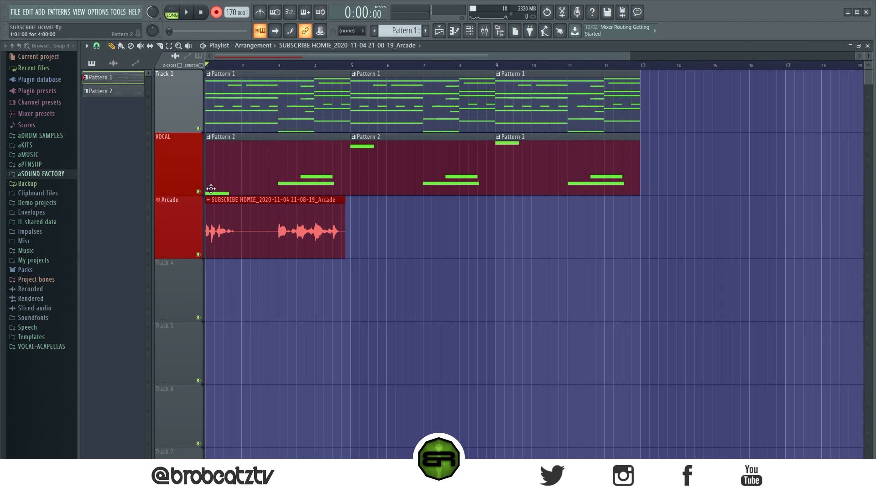
click(188, 11)
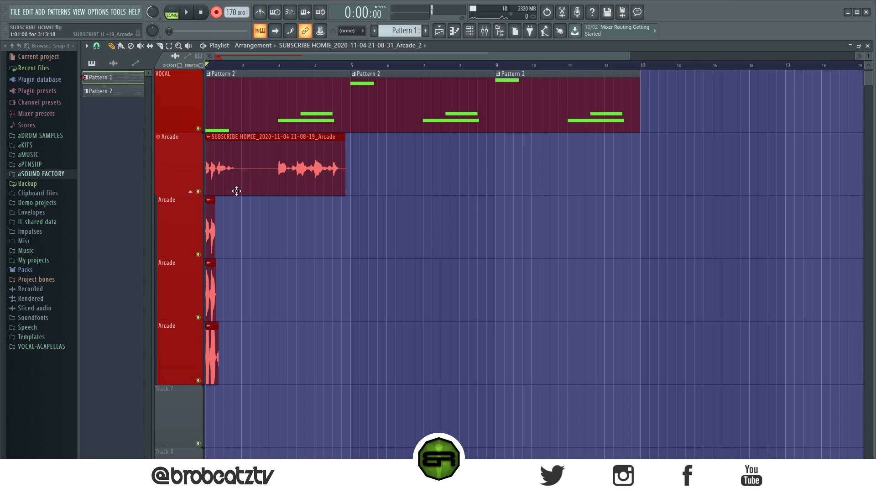
mouse_move(283, 183)
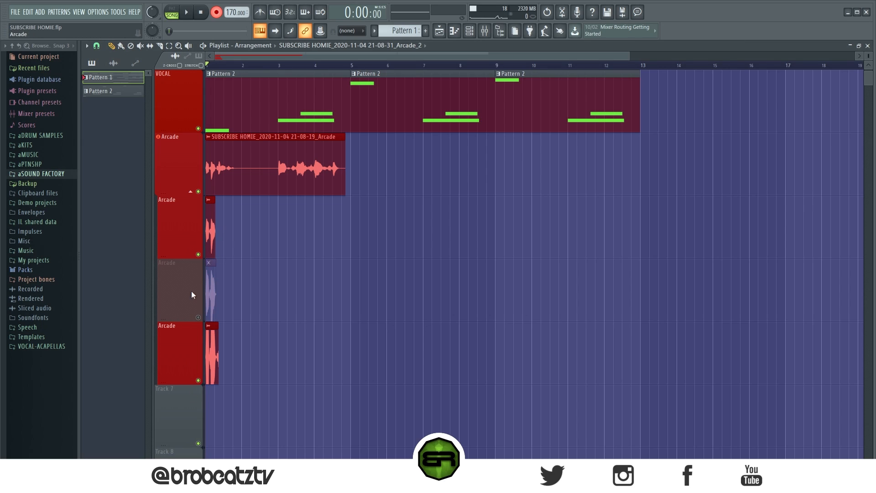
mouse_move(172, 172)
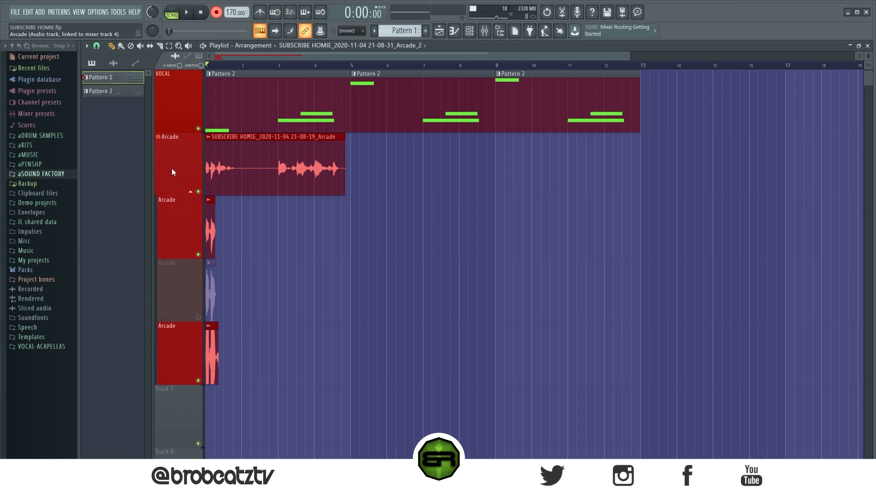
- Collapse the group of recorded vocal takes under the main Arcade track
click(197, 191)
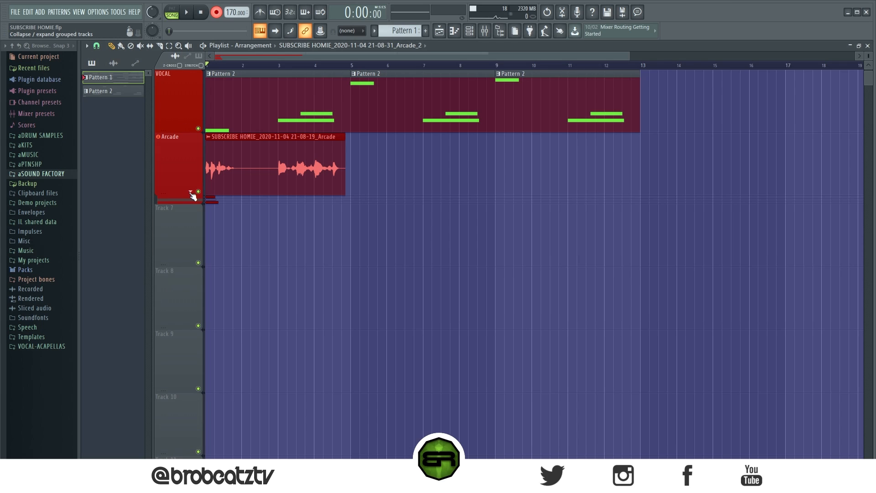
mouse_move(195, 193)
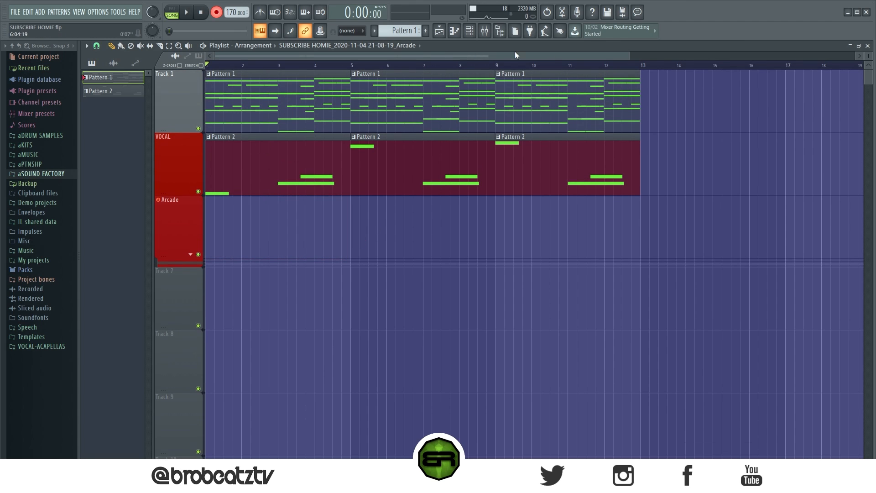
mouse_move(190, 14)
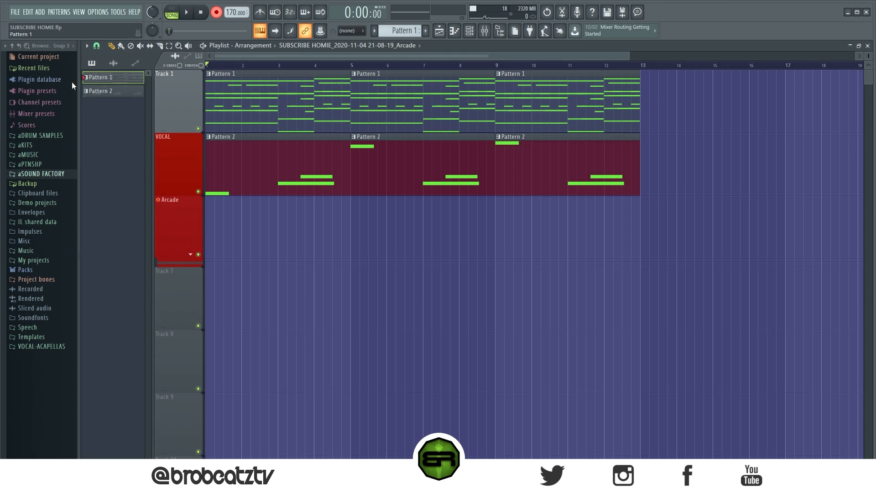
- Add time marker 1 at bar 5 and a second marker at bar 9
right_click(162, 13)
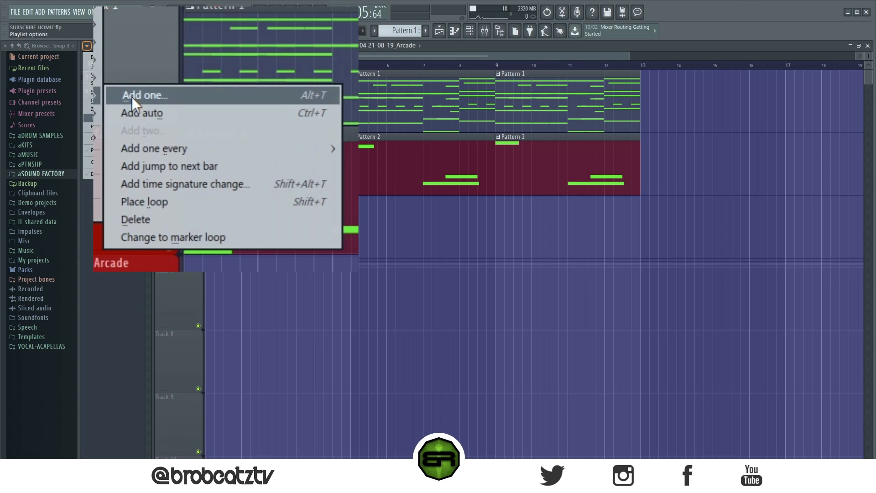
click(145, 96)
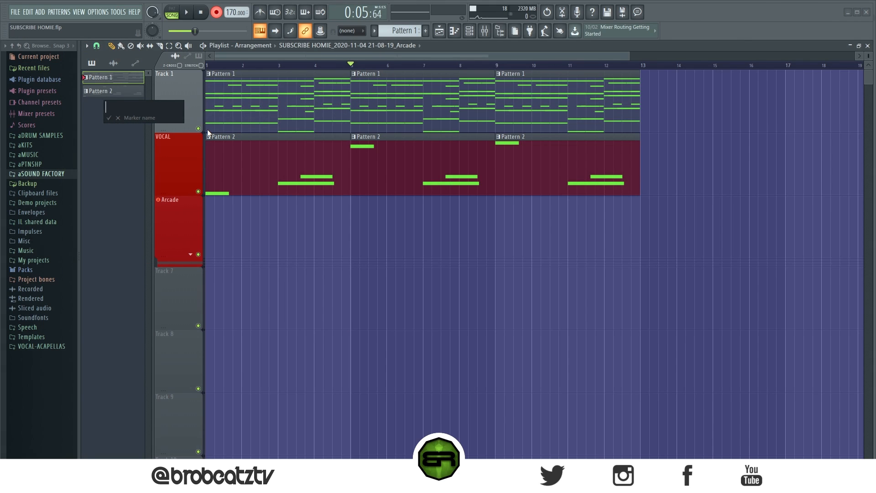
text(1)
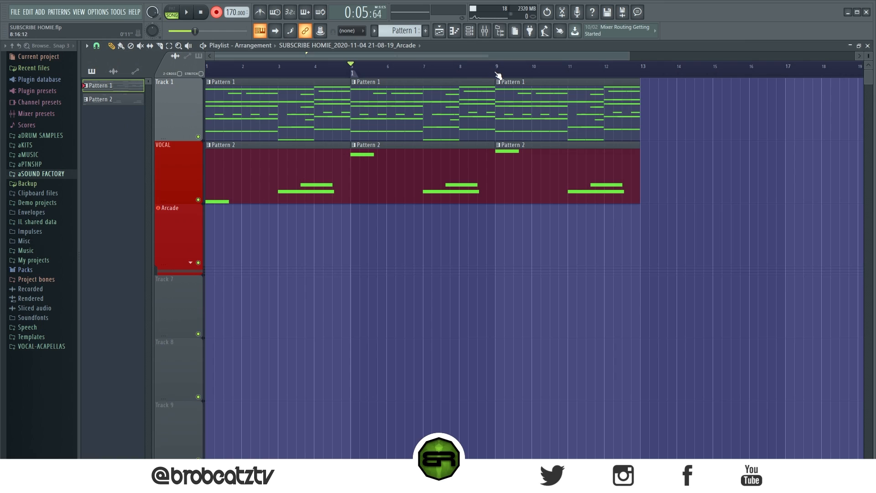
right_click(499, 73)
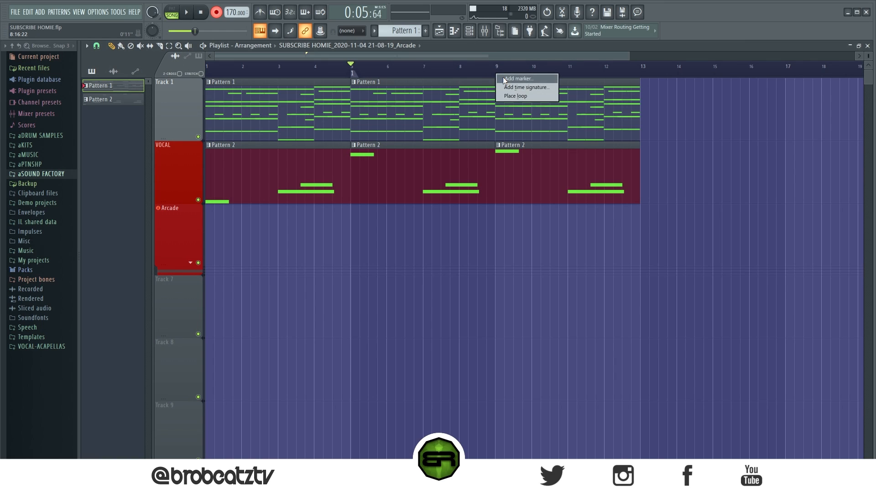
click(507, 79)
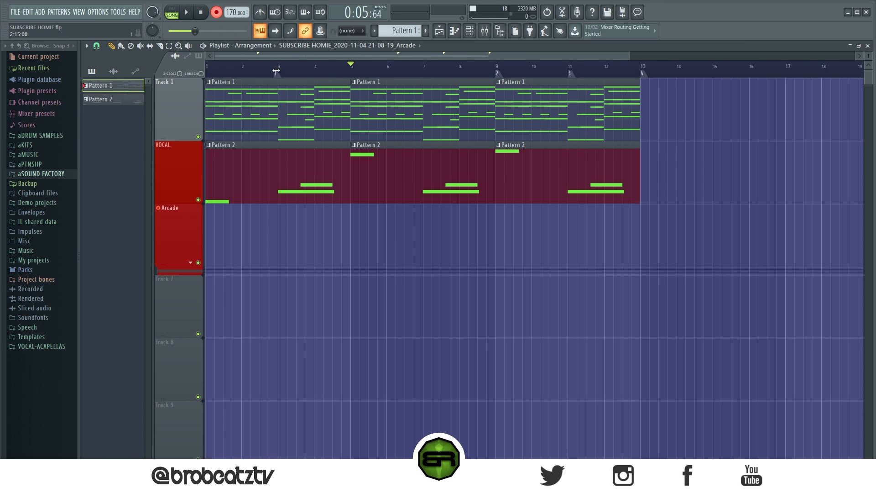
- Set marker 1 to Punch in recording and marker 2 to Punch out recording
click(96, 46)
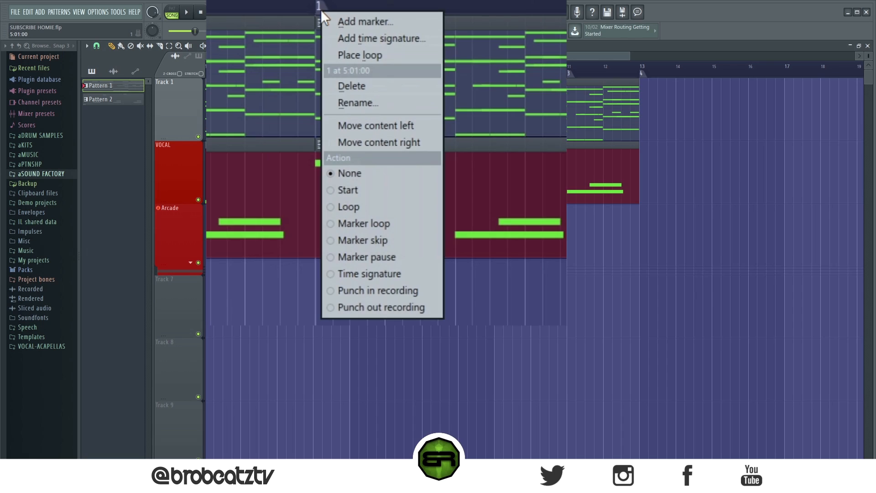
mouse_move(367, 299)
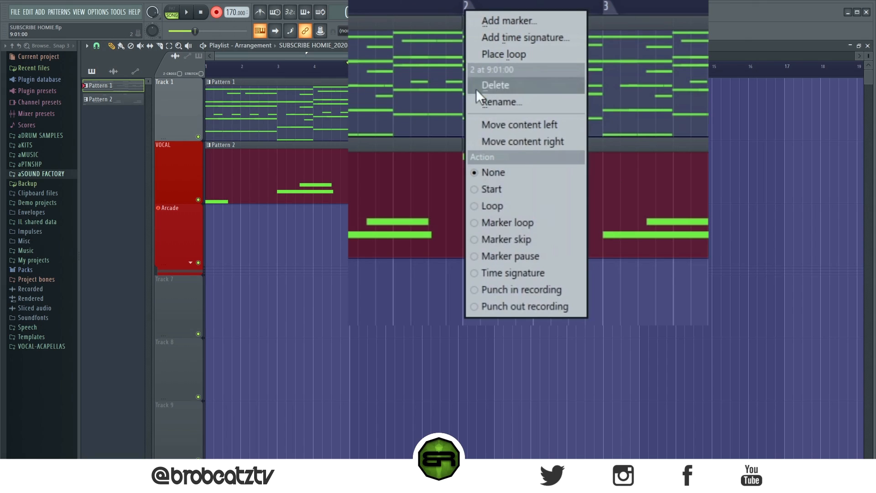
click(496, 85)
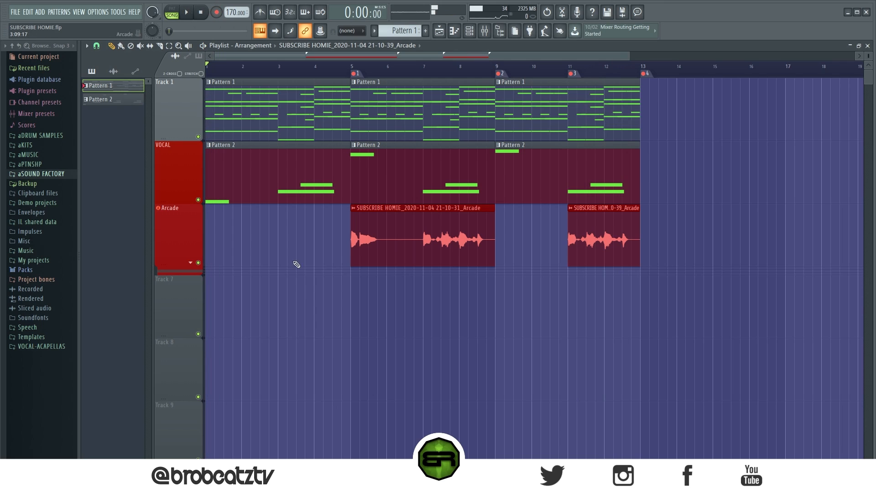
mouse_move(611, 235)
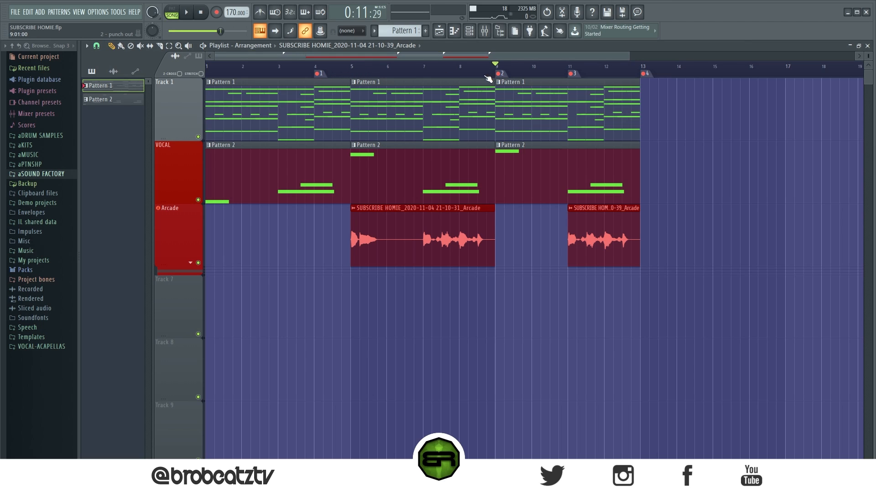
mouse_move(559, 81)
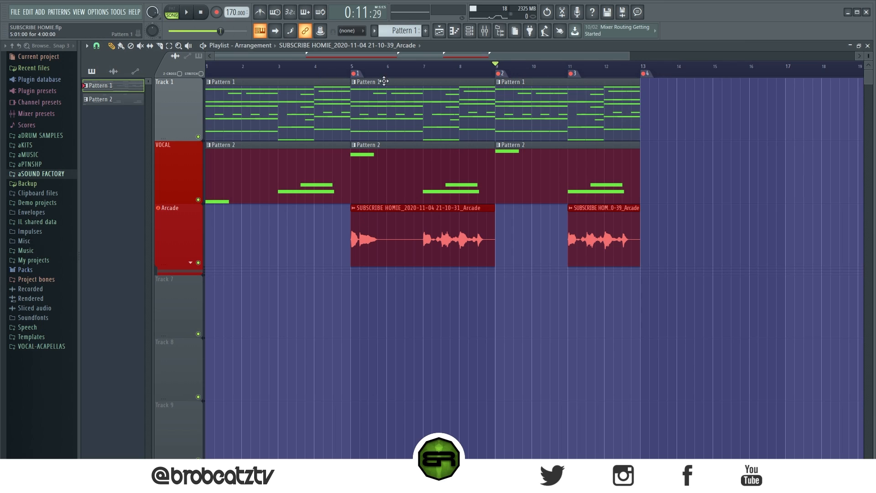
- Play back the punch-in recordings on the Arcade track
click(205, 12)
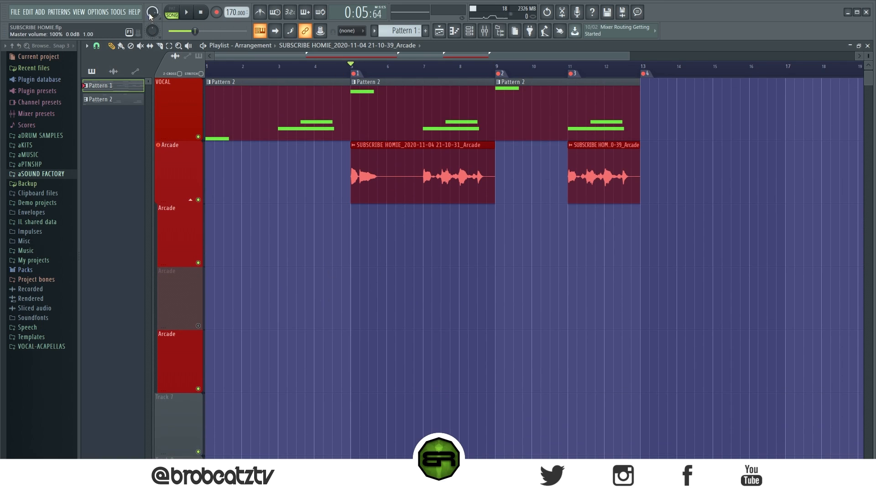
- Delete the empty Arcade take track, confirming with Ok
click(190, 13)
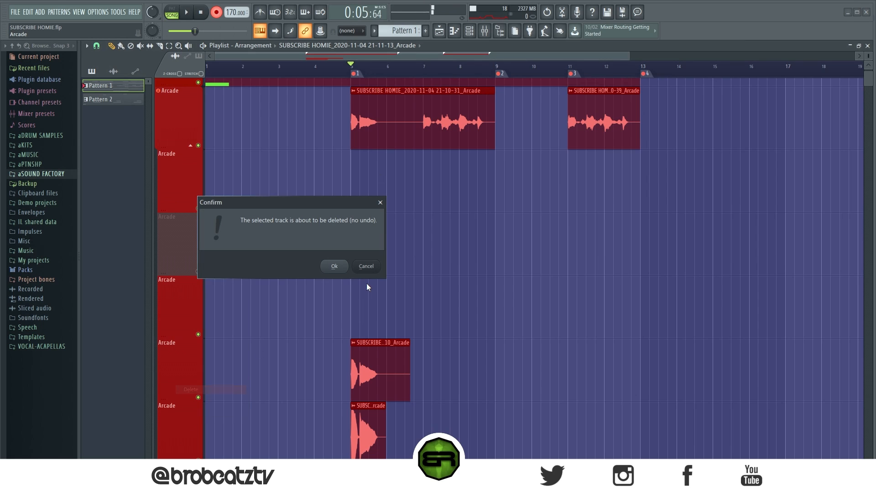
click(334, 265)
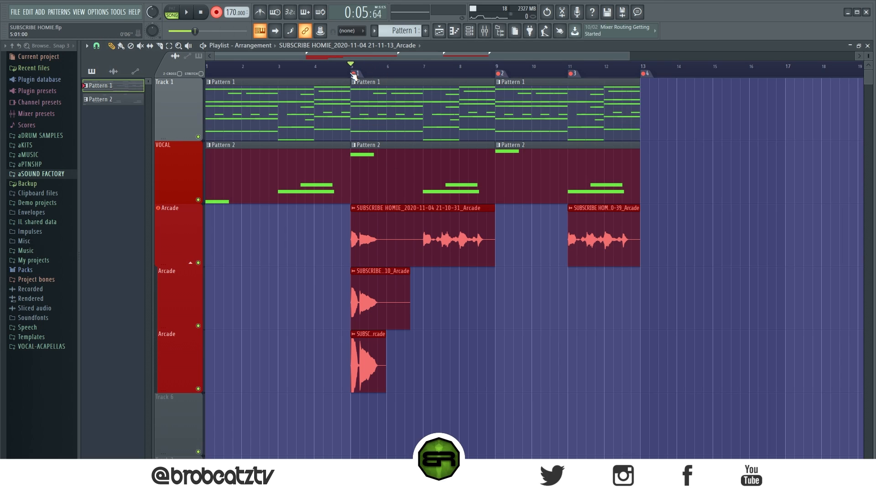
right_click(353, 73)
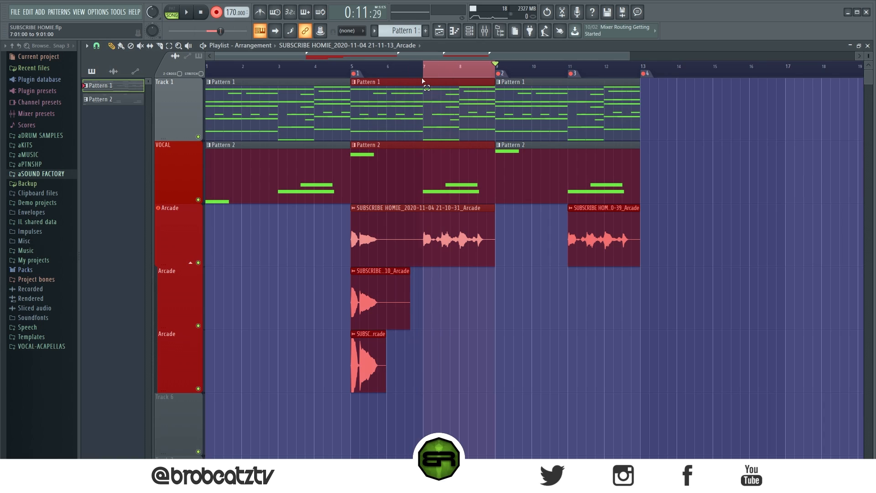
click(350, 68)
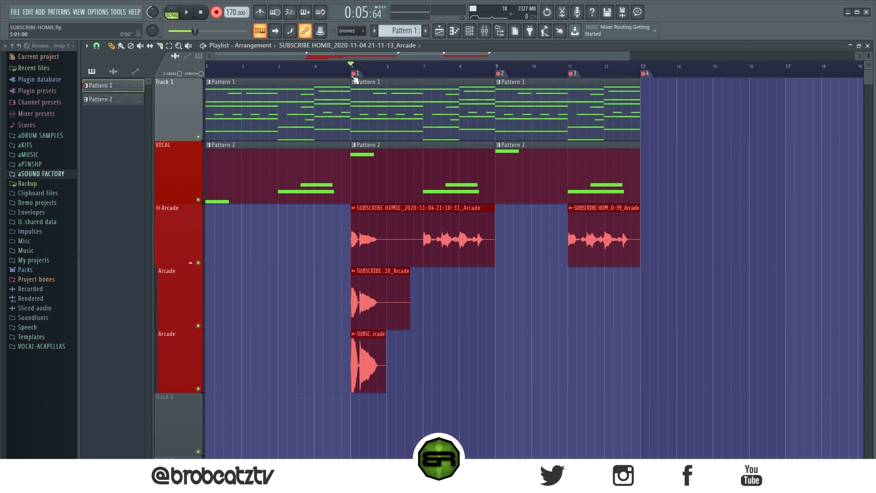